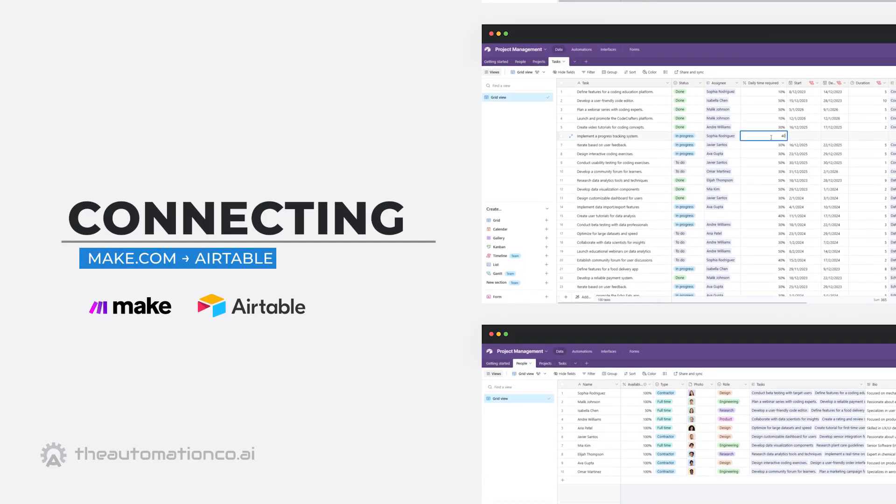
Sign in at airtable.com to reach the Home page listing the YouTube base
left_click(803, 89)
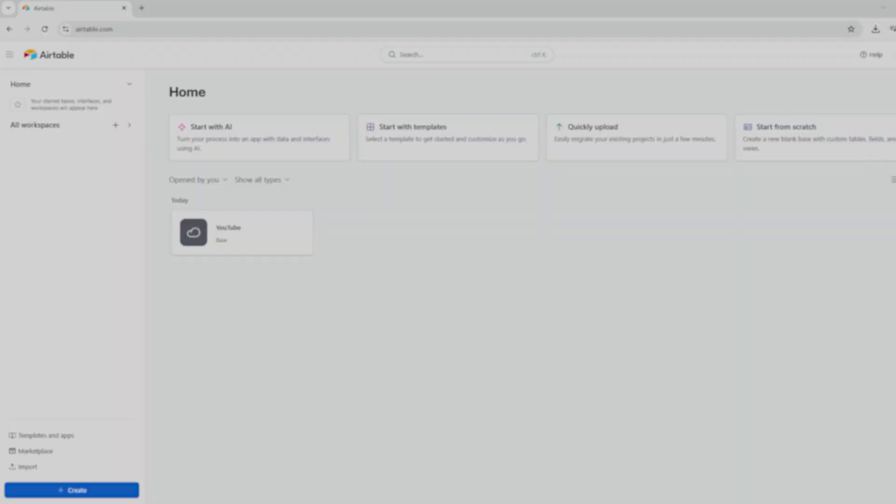
Go from the account menu to Builder Hub's empty Personal access tokens page
left_click(881, 55)
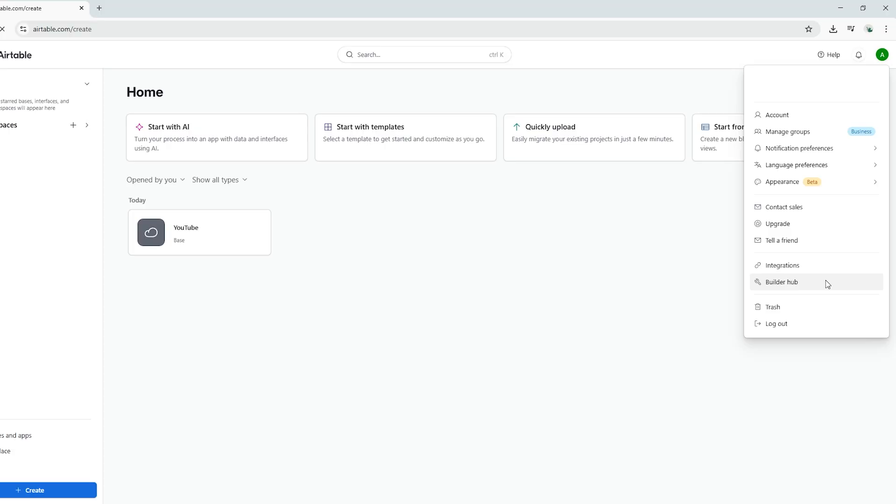
left_click(778, 282)
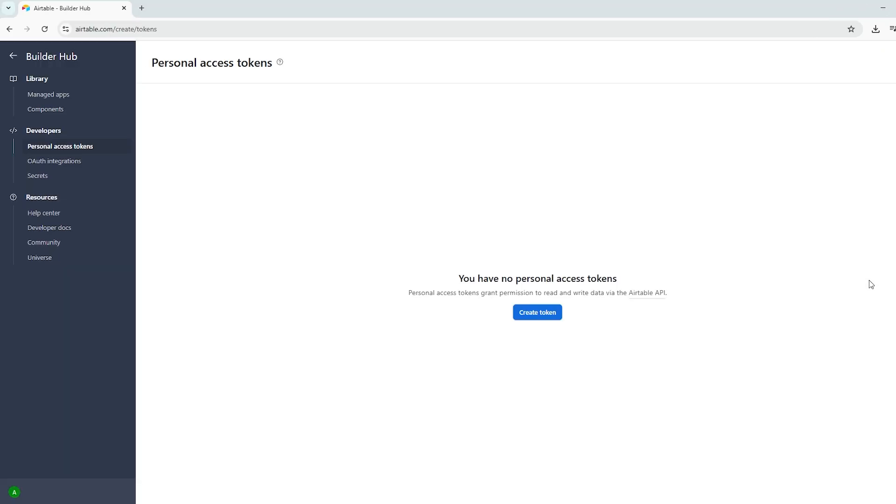
mouse_move(98, 148)
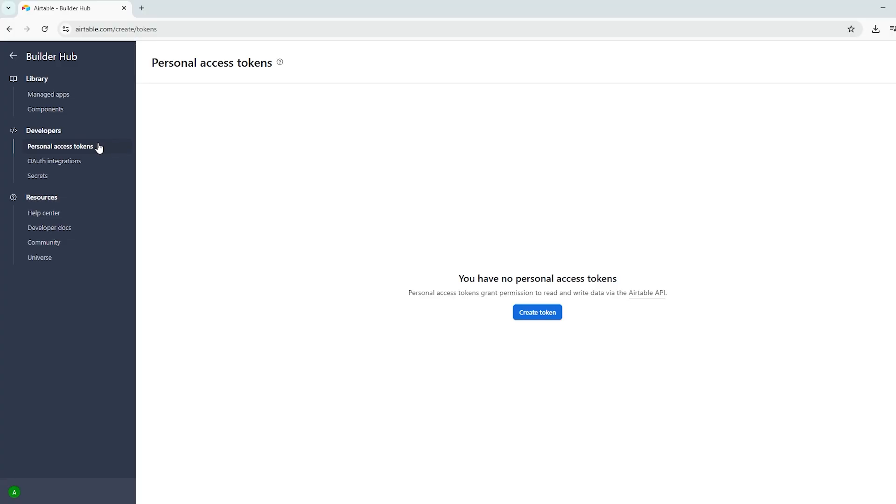
mouse_move(499, 297)
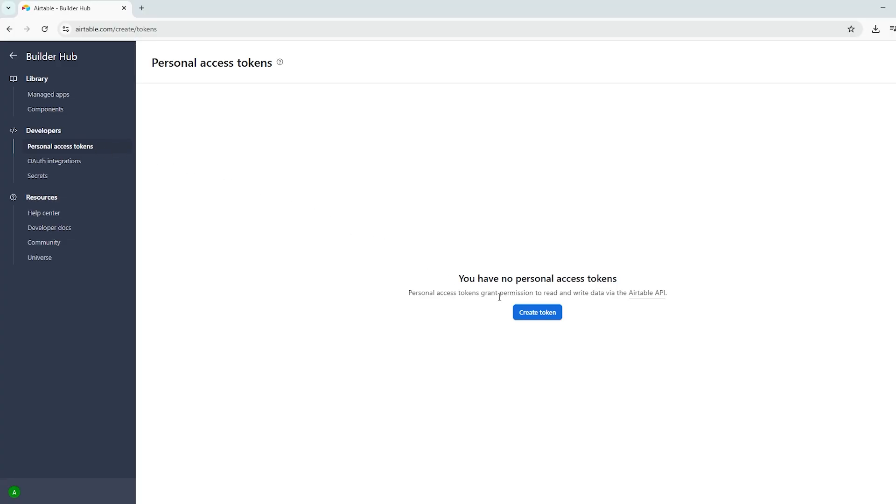
Start a new personal access token named 'make-integration'
left_click(536, 313)
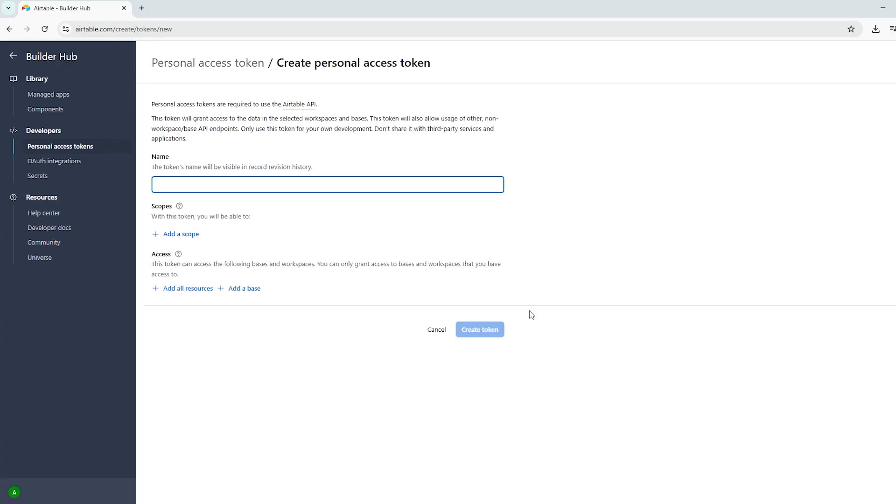
type("make")
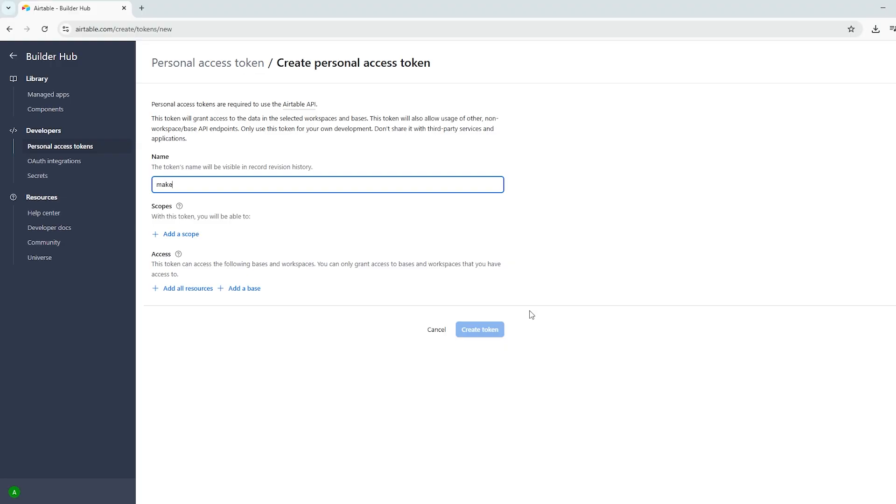
type("-integration")
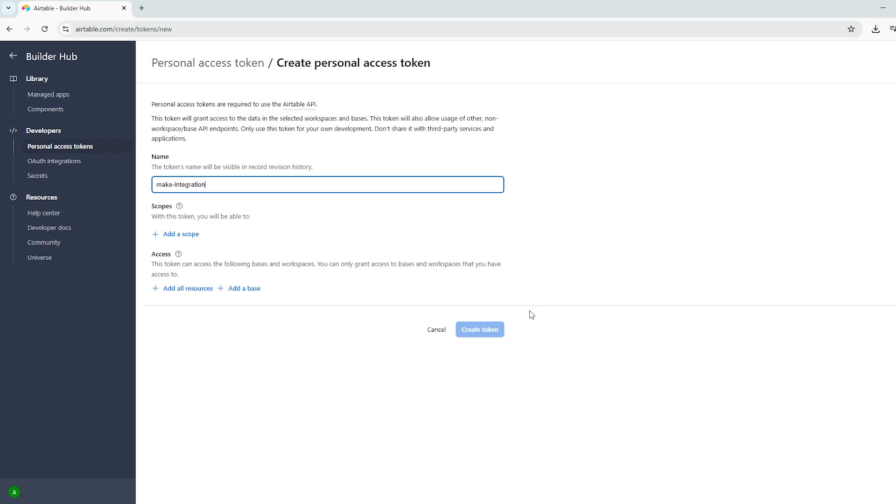
mouse_move(451, 298)
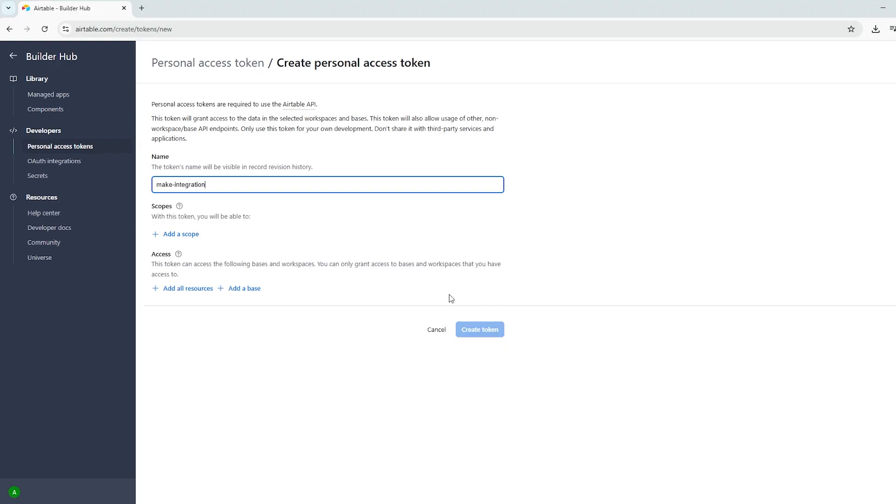
Give the token data.records:read, data.records:write and schema.bases:read scopes plus YouTube base access
left_click(182, 234)
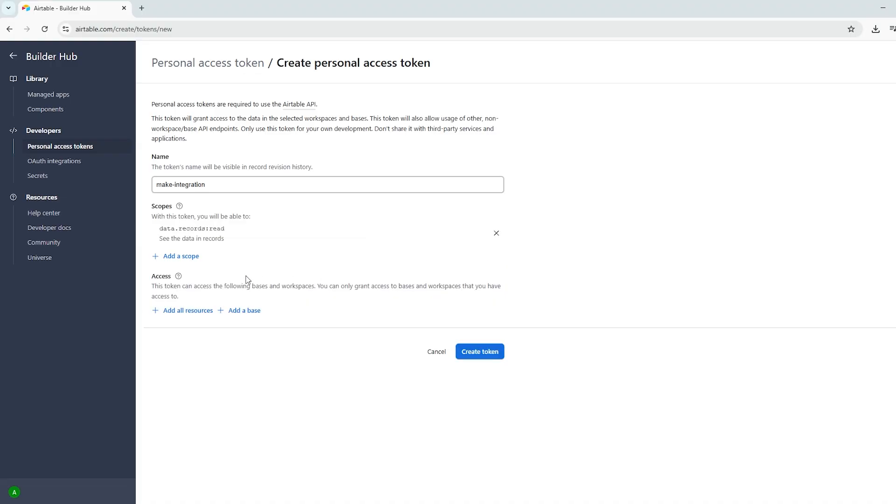
left_click(180, 256)
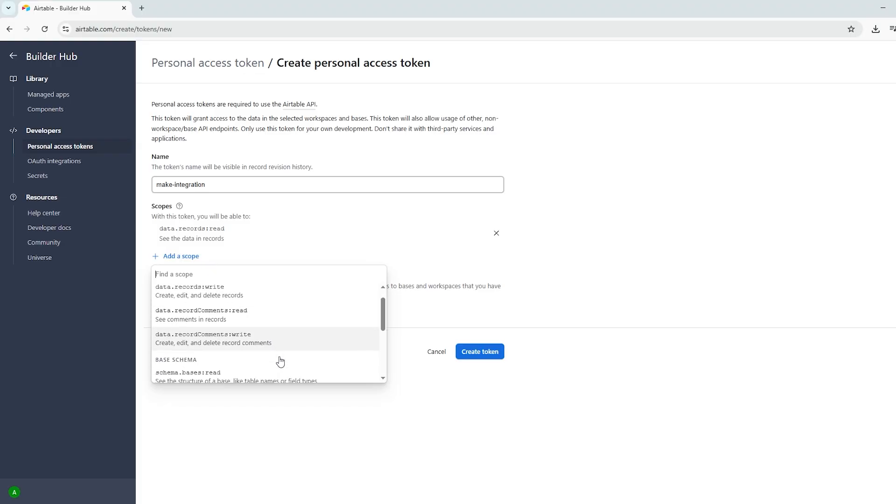
left_click(189, 291)
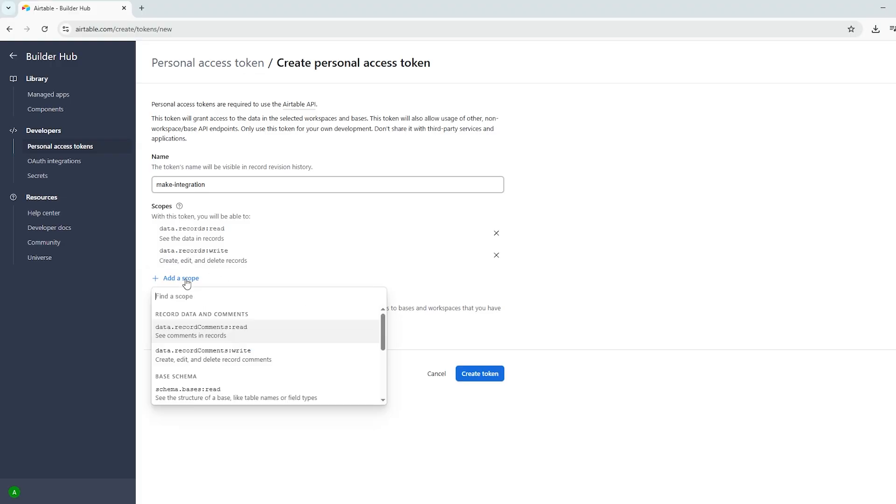
left_click(188, 389)
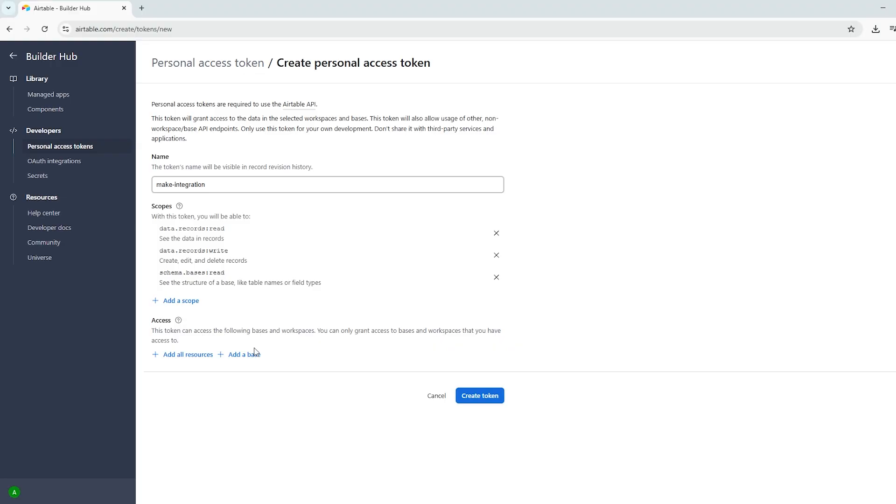
left_click(244, 354)
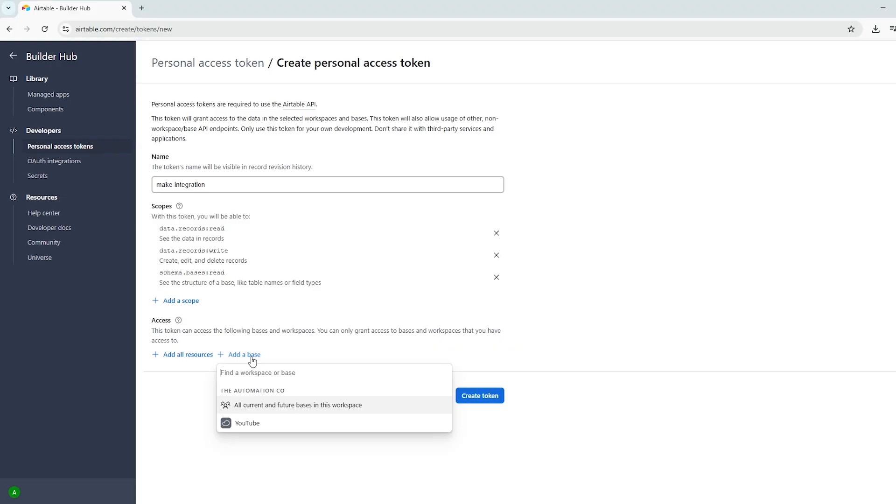
mouse_move(277, 423)
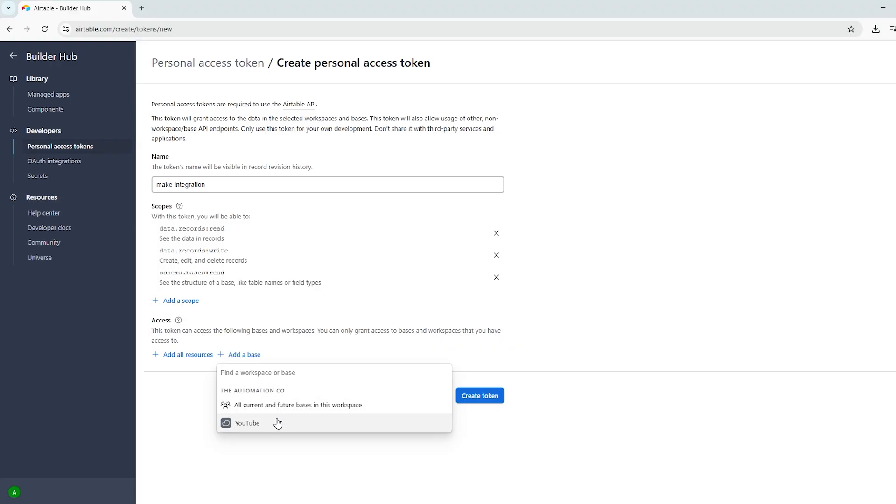
left_click(248, 423)
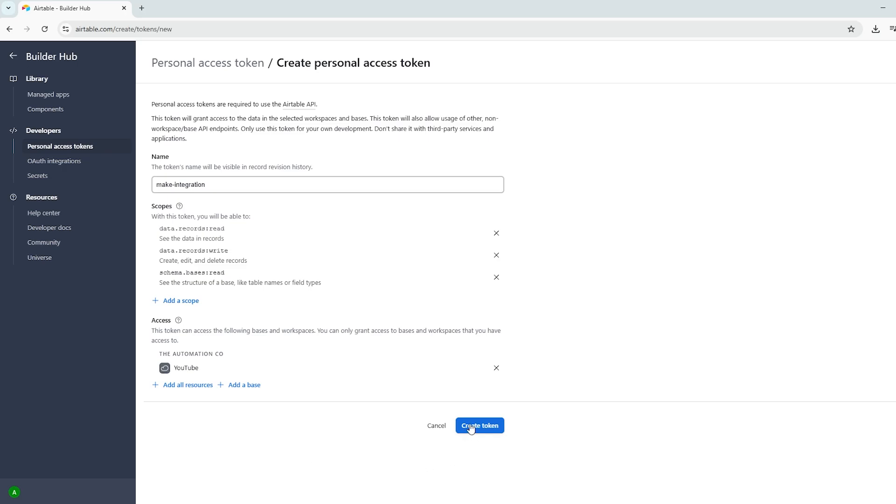
Create the make-integration token, copy its value, and close the confirmation
left_click(479, 426)
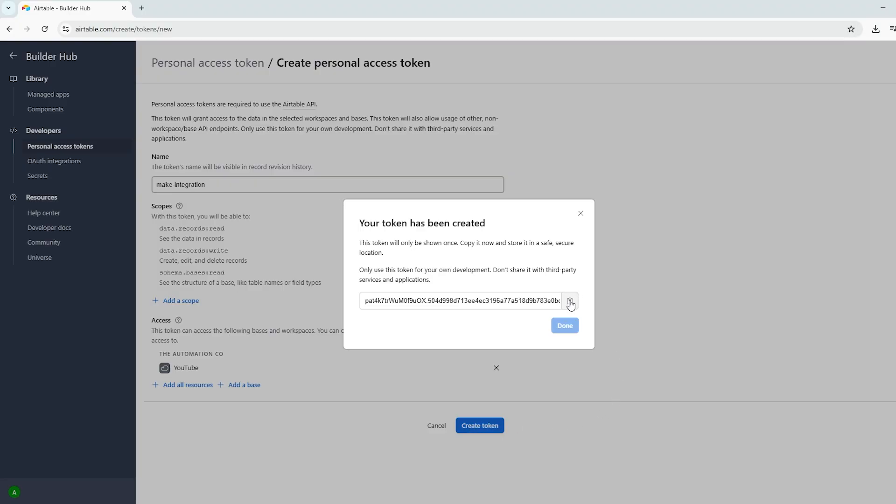
left_click(569, 301)
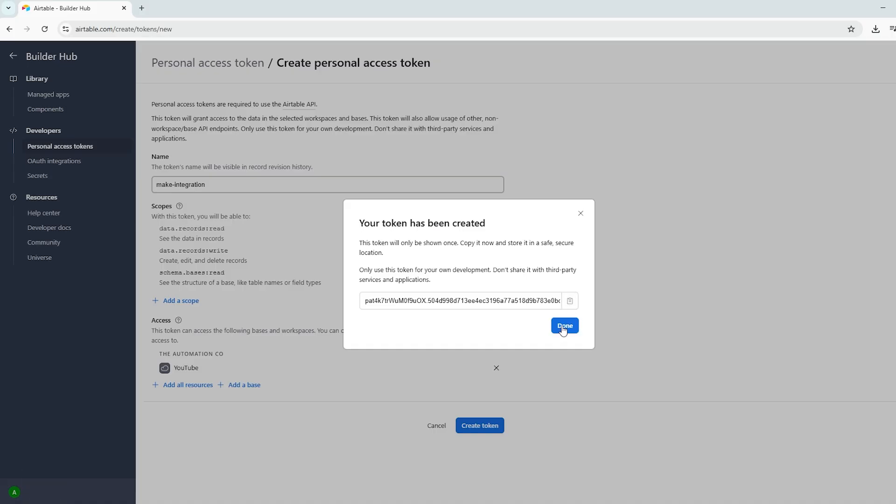
left_click(565, 325)
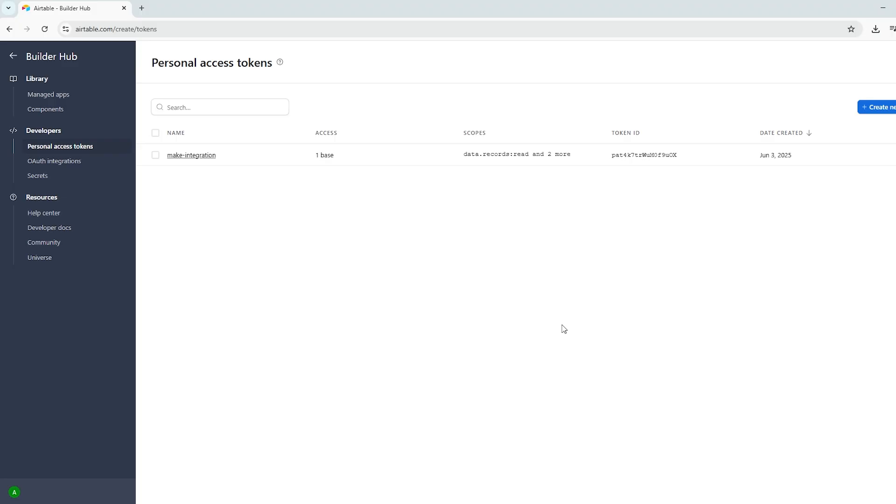
mouse_move(514, 334)
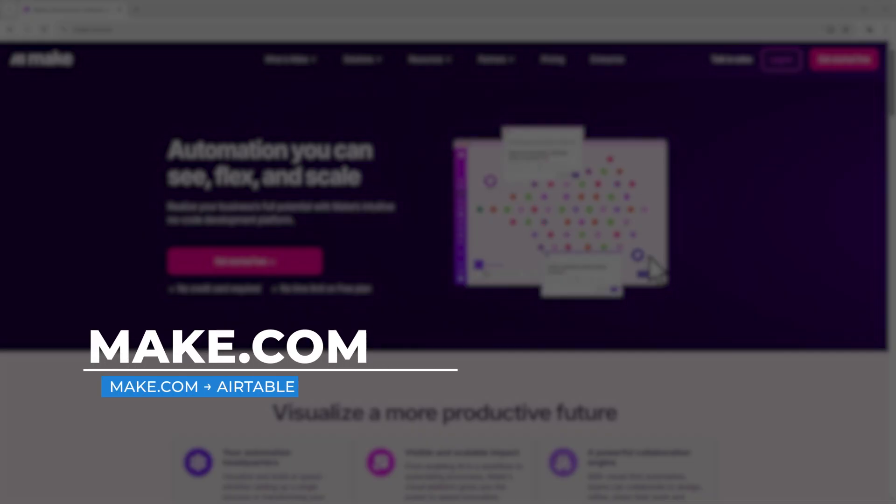
Sign in to Make.com, start a new scenario, and search for the 'airtable' app
left_click(781, 58)
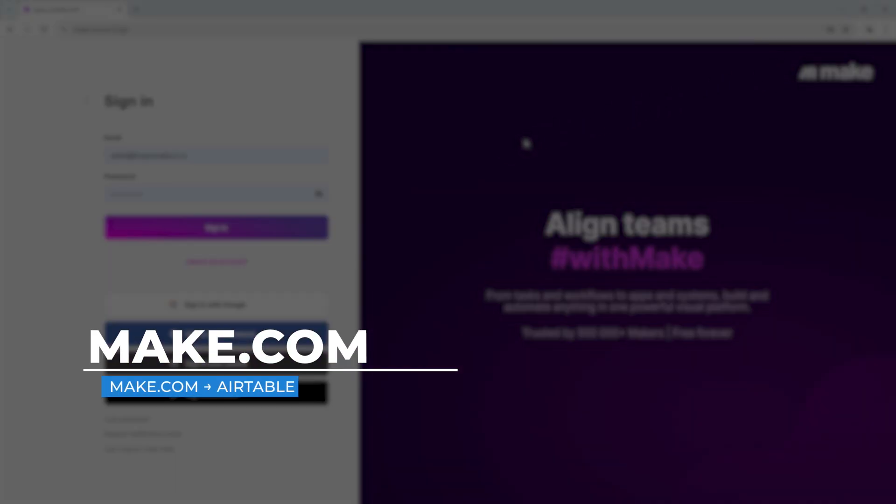
left_click(216, 227)
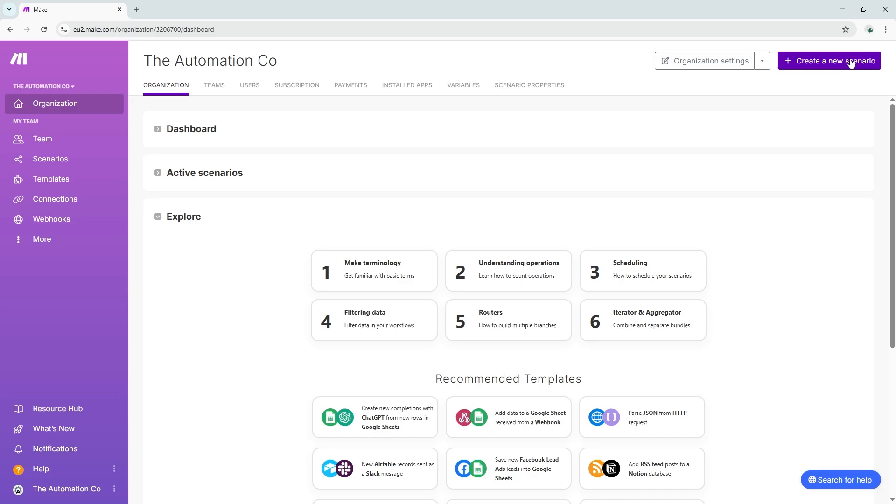
left_click(829, 60)
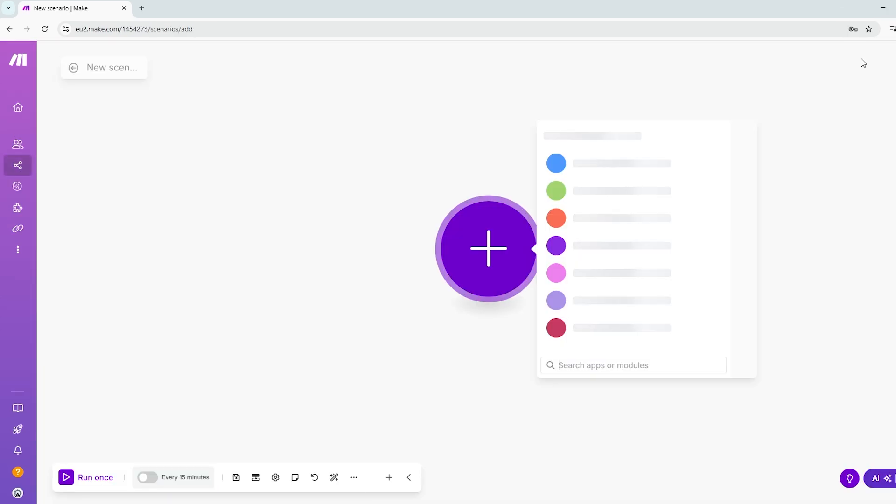
type("a")
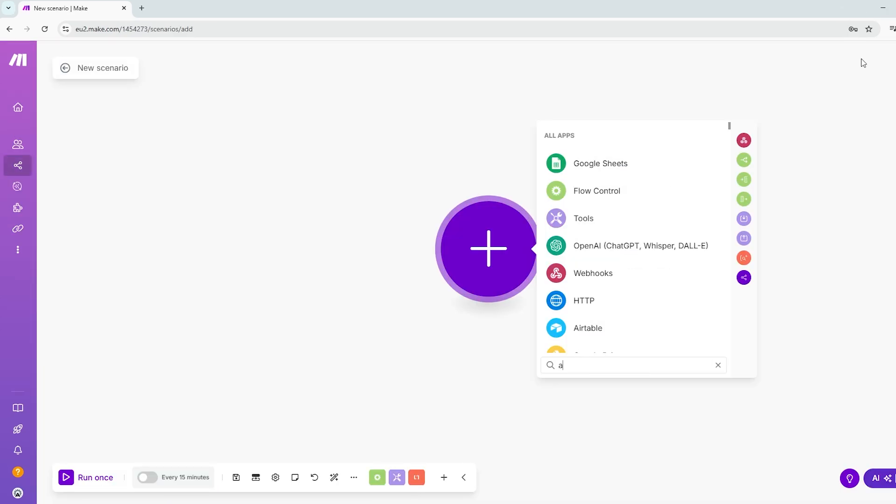
type("irtable")
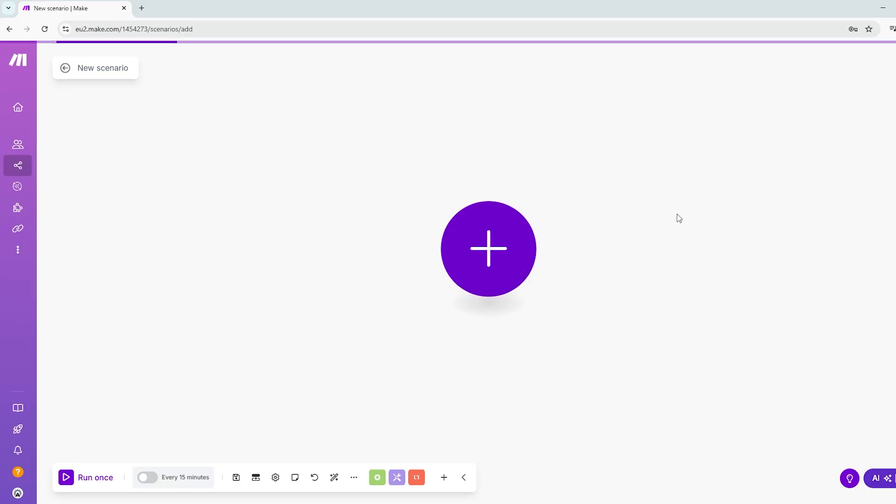
Add Airtable Search Records and save a Personal Access Token connection with the copied token
left_click(487, 249)
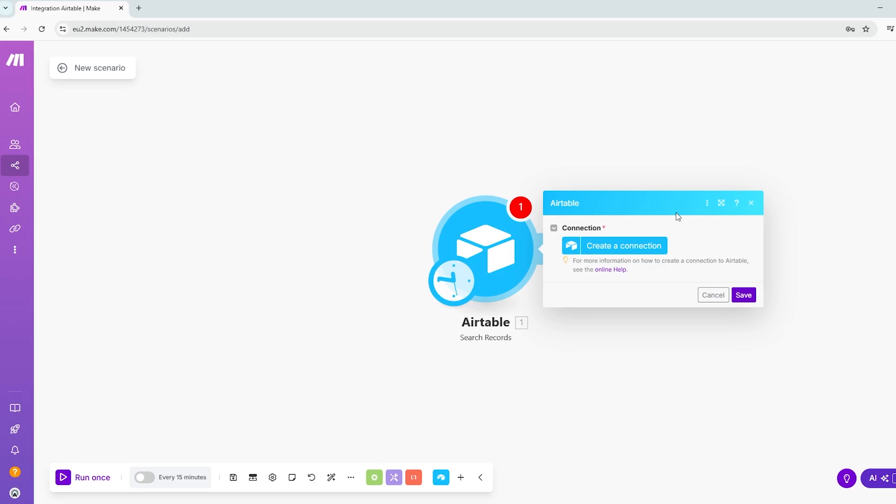
left_click(624, 245)
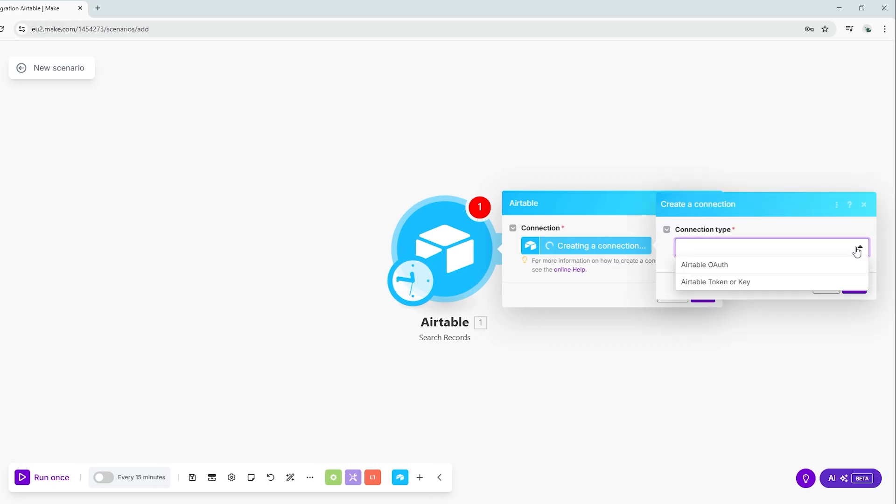
left_click(715, 281)
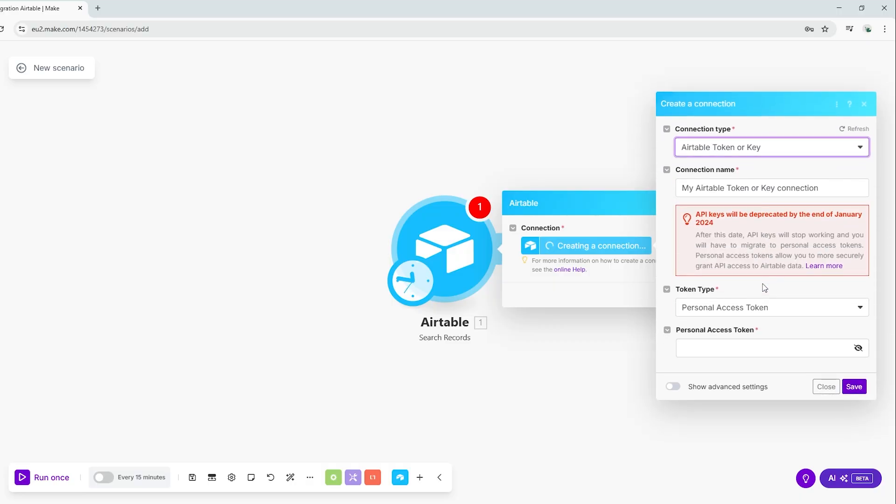
left_click(771, 187)
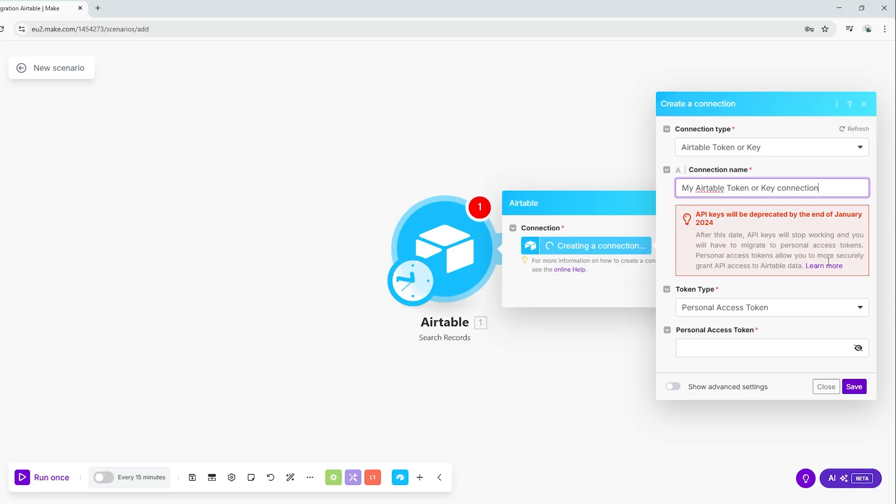
left_click(771, 307)
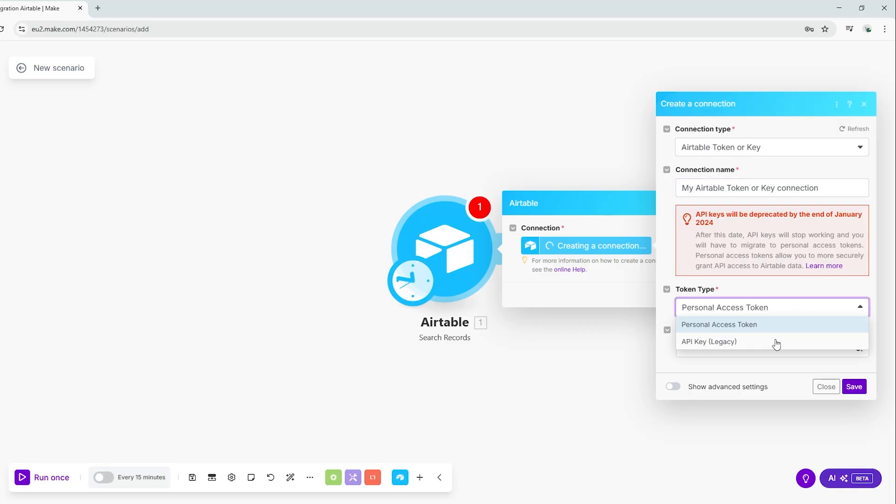
left_click(719, 324)
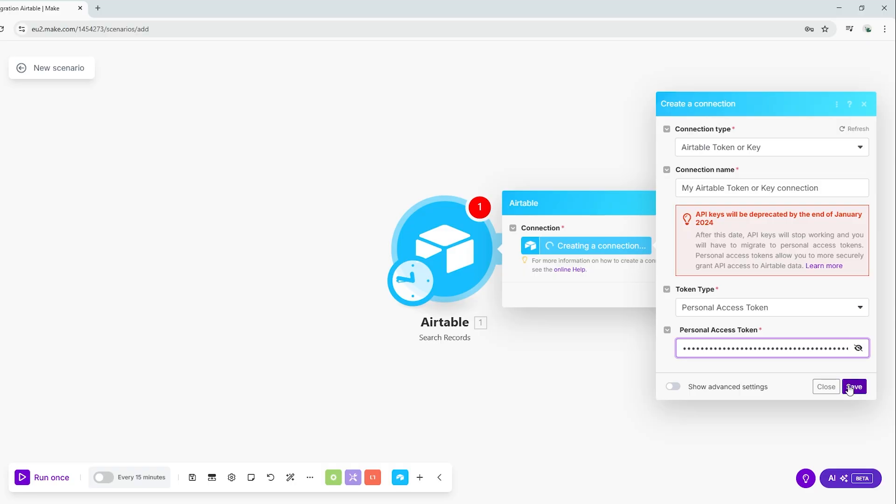
left_click(854, 386)
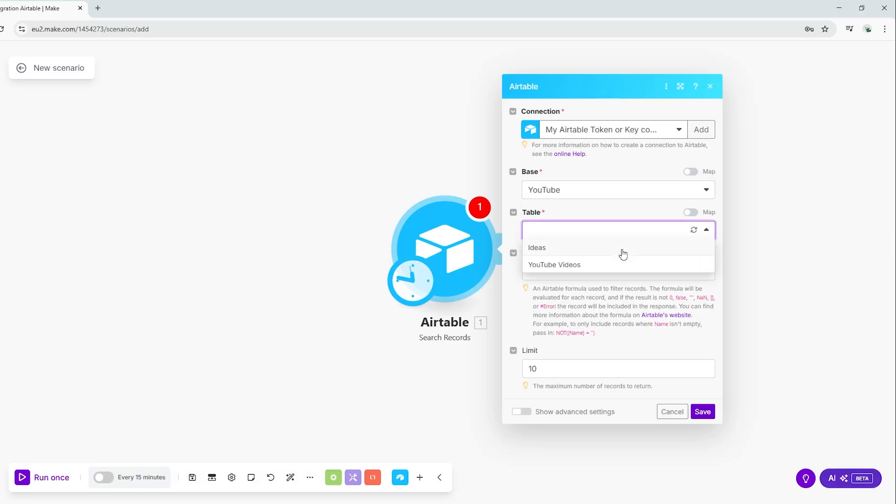
Choose the YouTube Videos table, select all output fields, and save the module
left_click(554, 264)
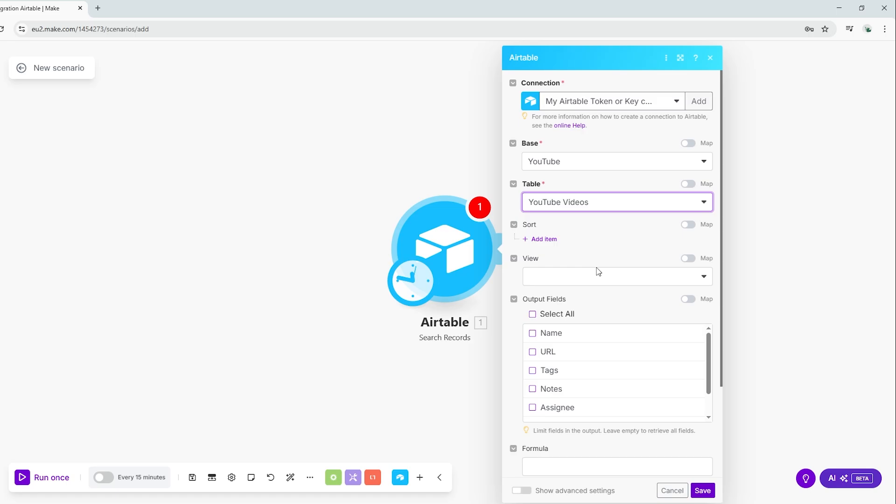
left_click(532, 313)
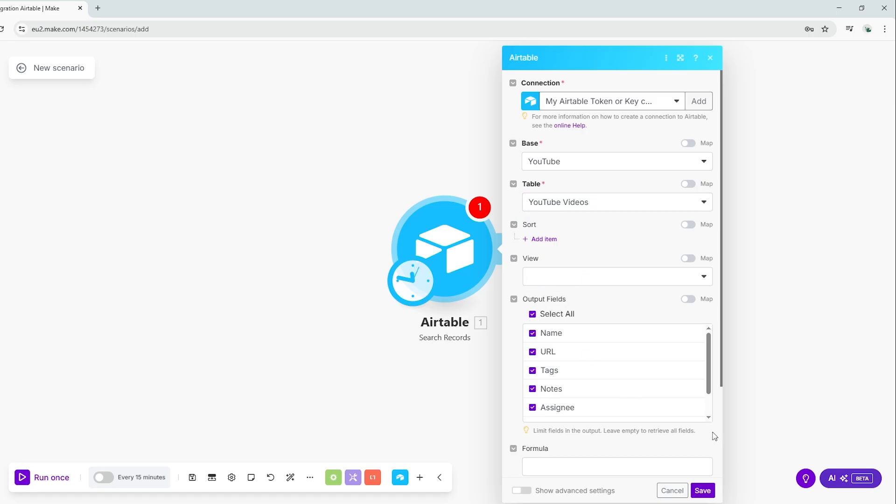
left_click(701, 491)
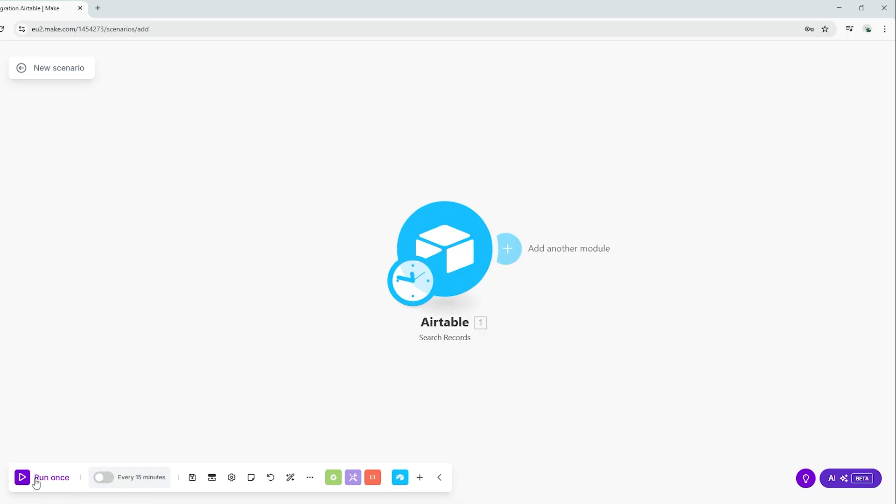
Run the scenario once and dismiss the results showing four YouTube video records
left_click(22, 477)
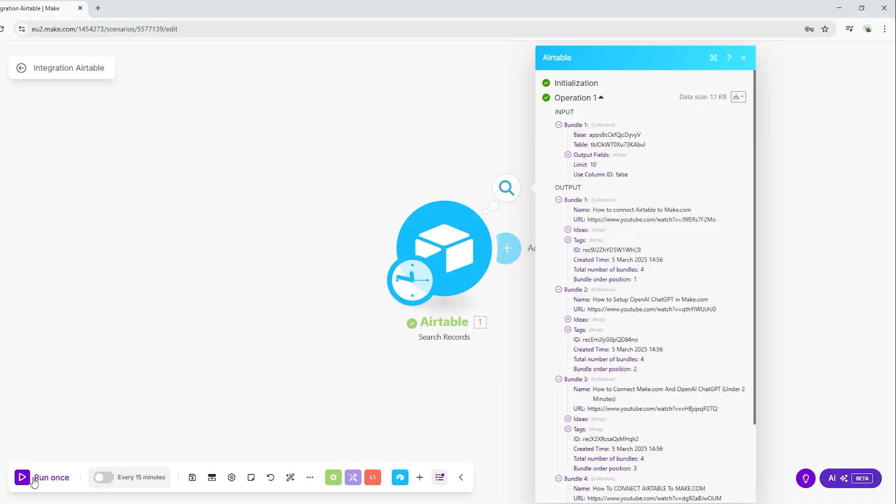
mouse_move(370, 437)
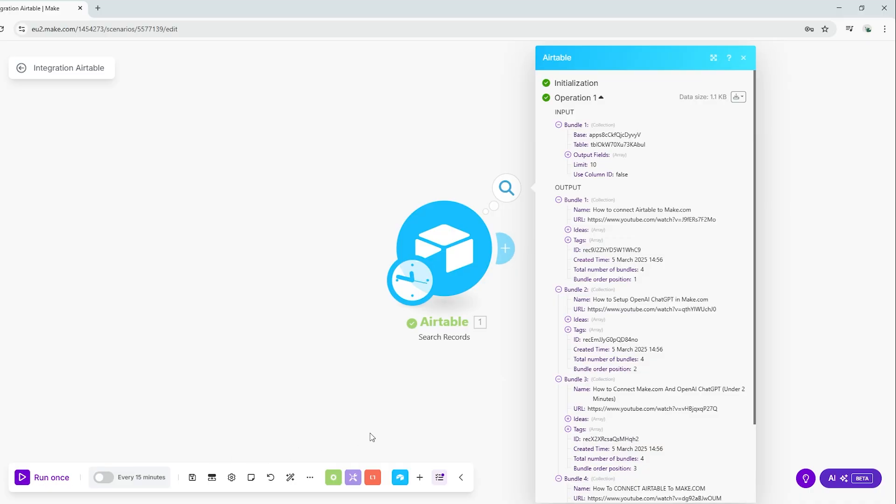
left_click(743, 58)
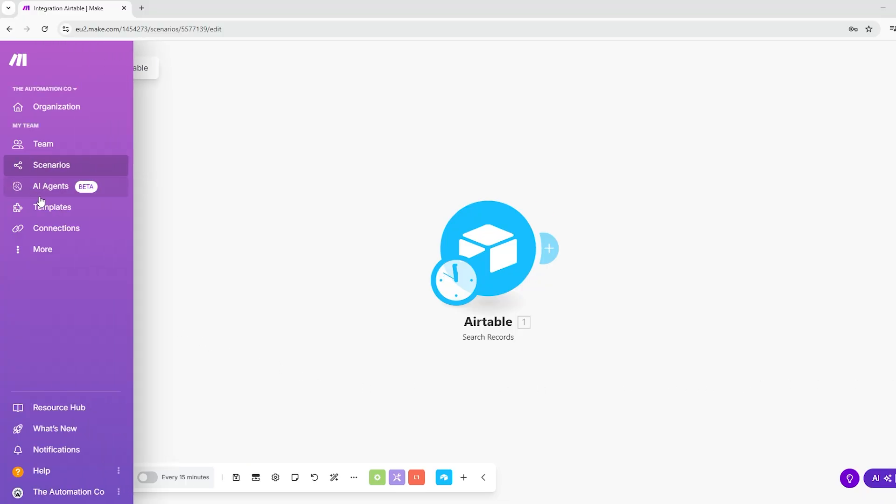
On the Connections page, verify the Airtable token connection, then delete it
left_click(56, 228)
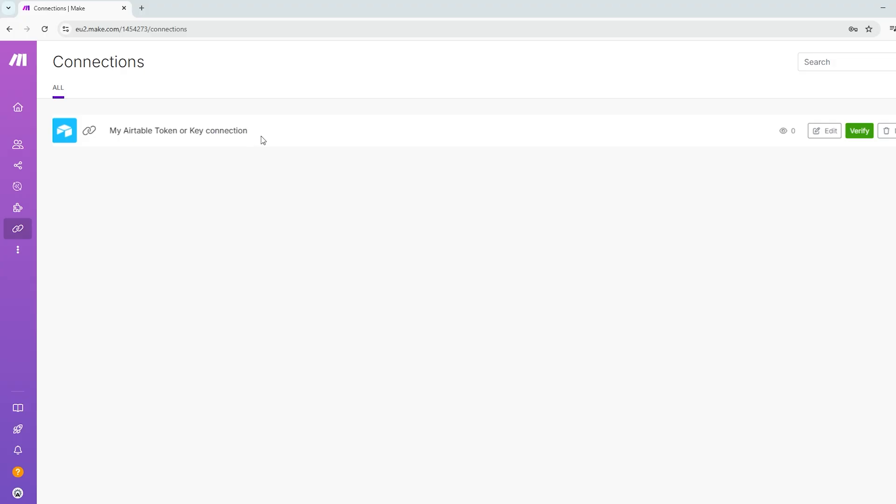
left_click(827, 130)
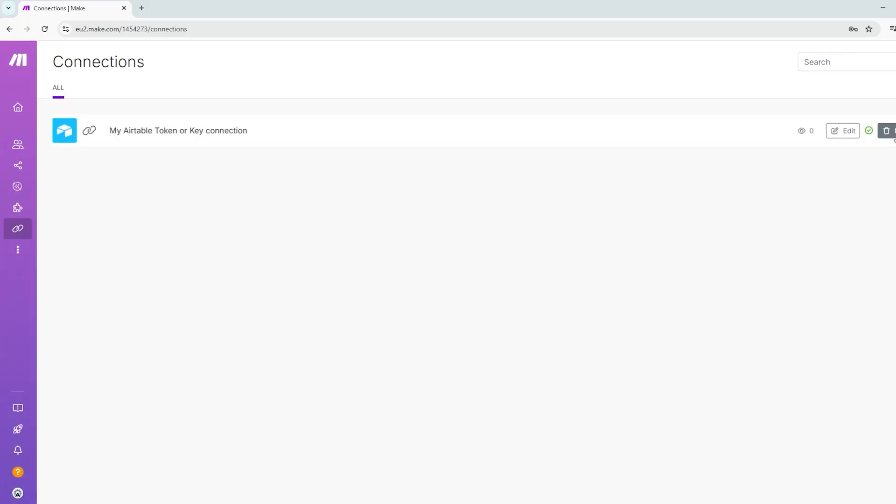
left_click(889, 131)
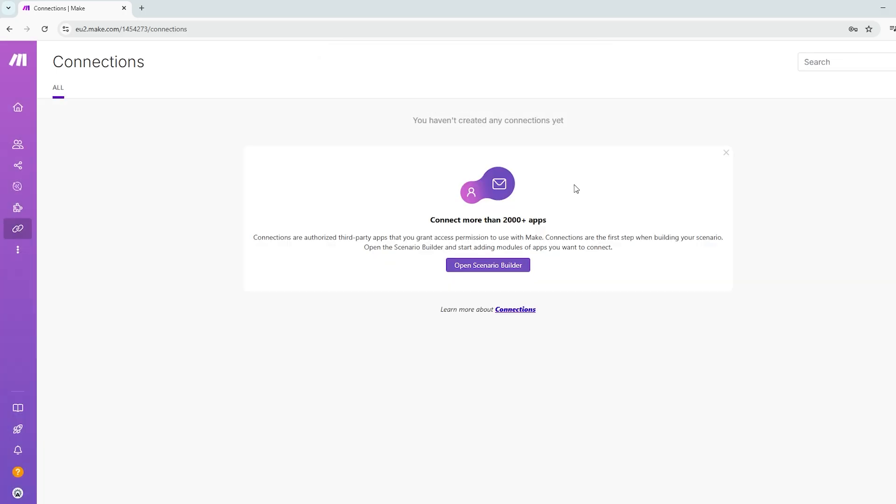